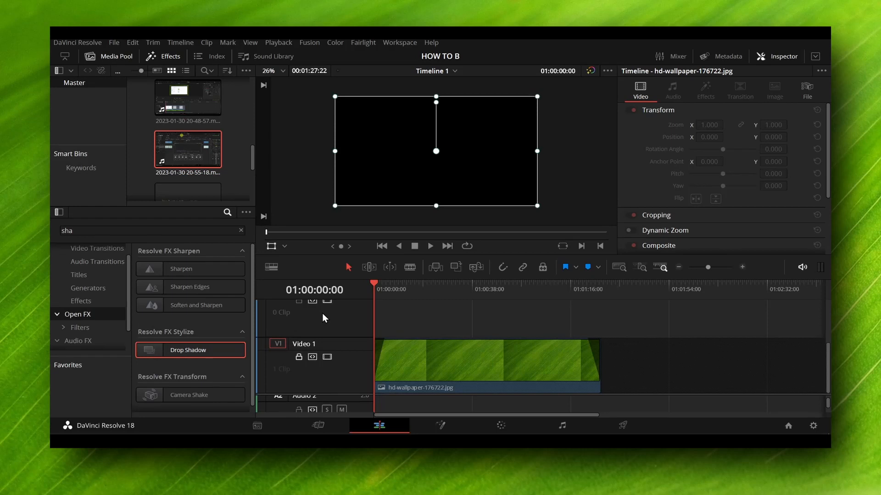
mouse_move(249, 258)
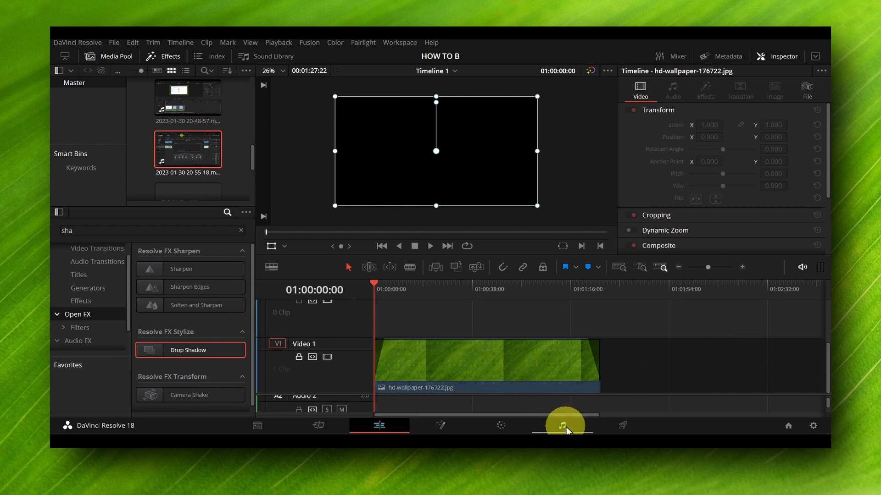
Switch to the Fairlight page and make Audio 3 the active track.
left_click(564, 425)
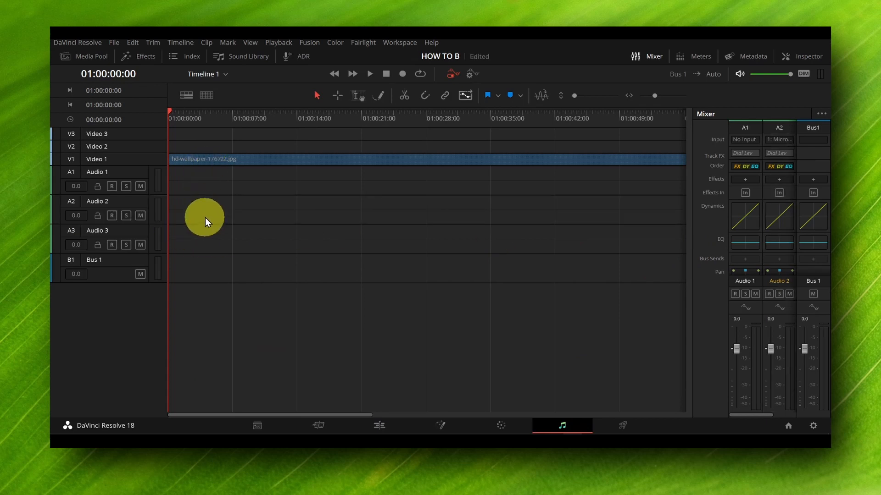
mouse_move(111, 215)
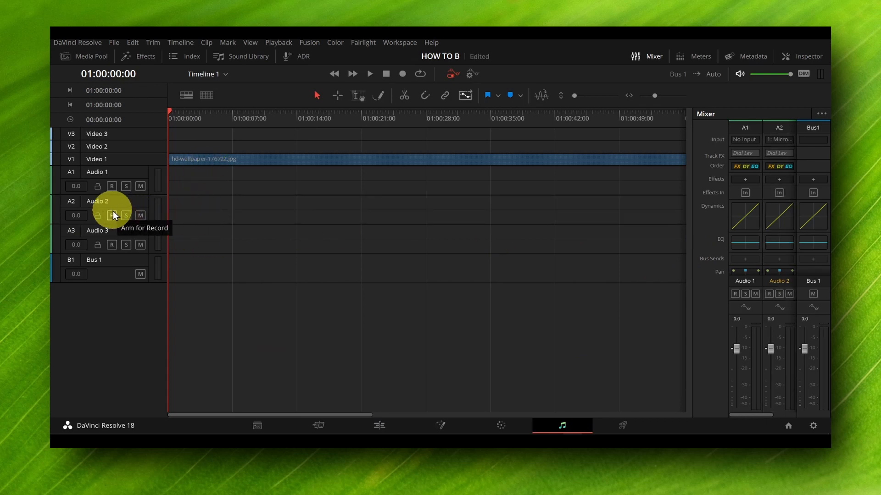
mouse_move(741, 166)
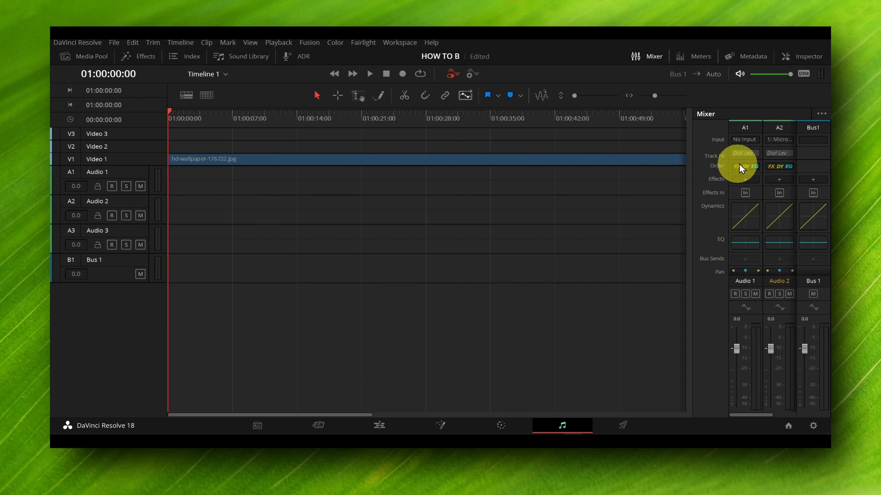
mouse_move(319, 201)
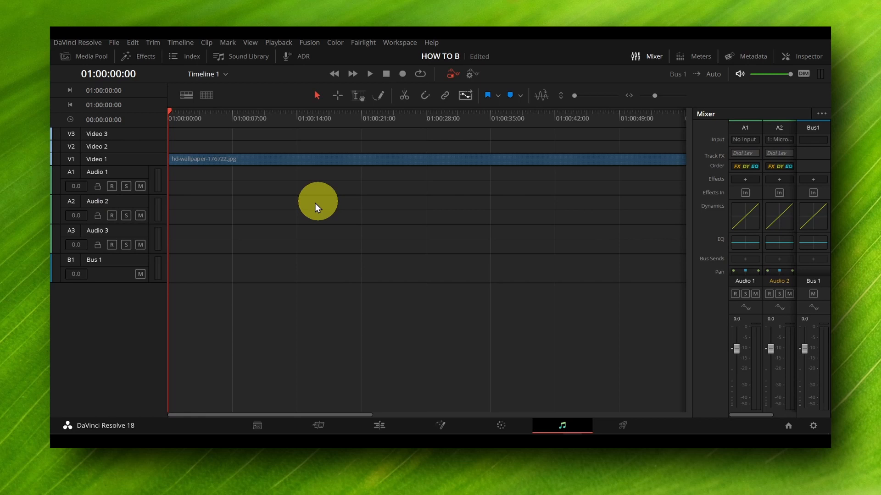
left_click(97, 231)
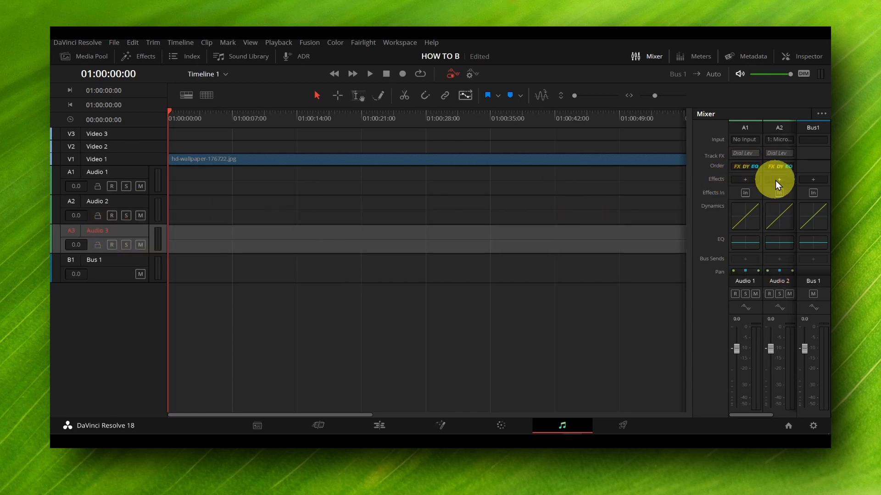
mouse_move(713, 124)
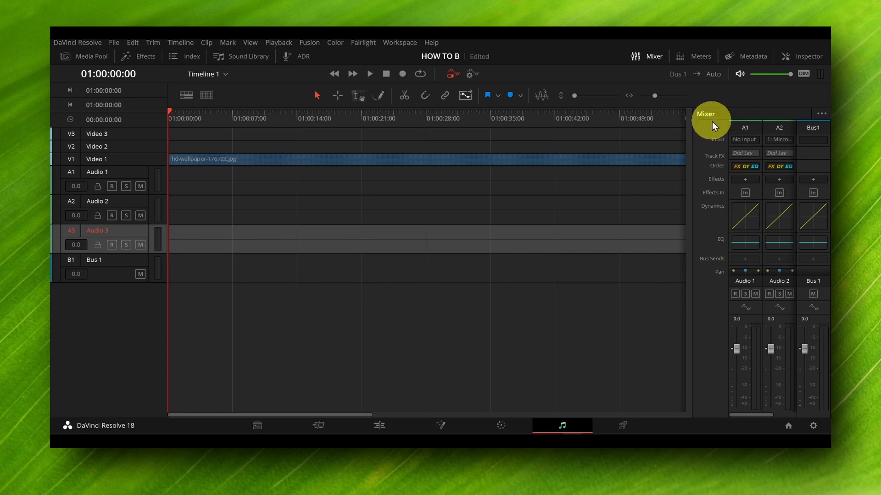
Toggle the mixer off and back on, then show the effects list for Audio 2.
left_click(647, 56)
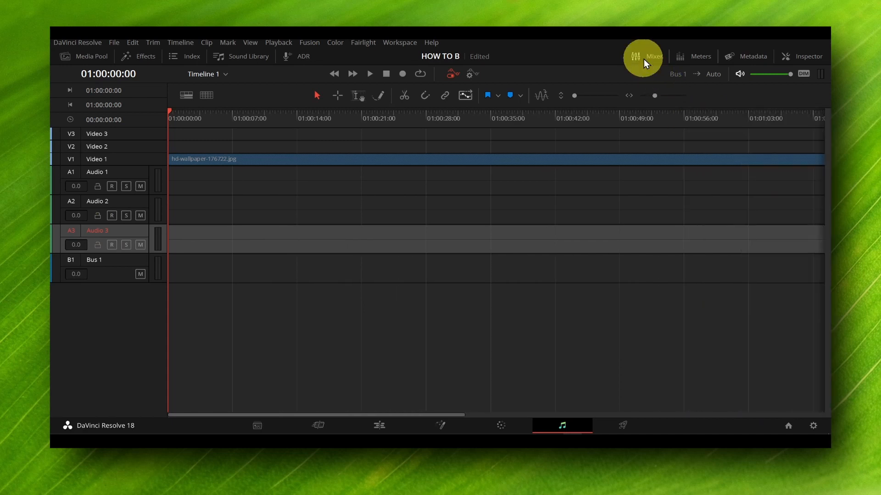
left_click(651, 56)
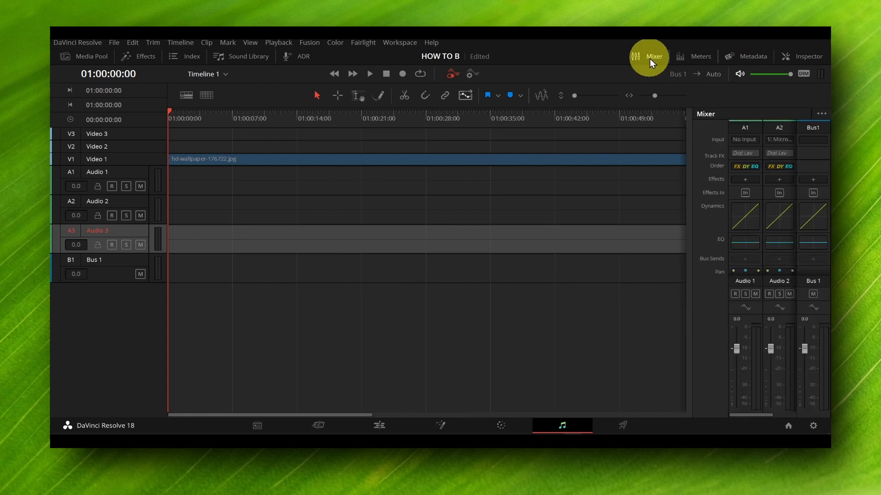
mouse_move(780, 185)
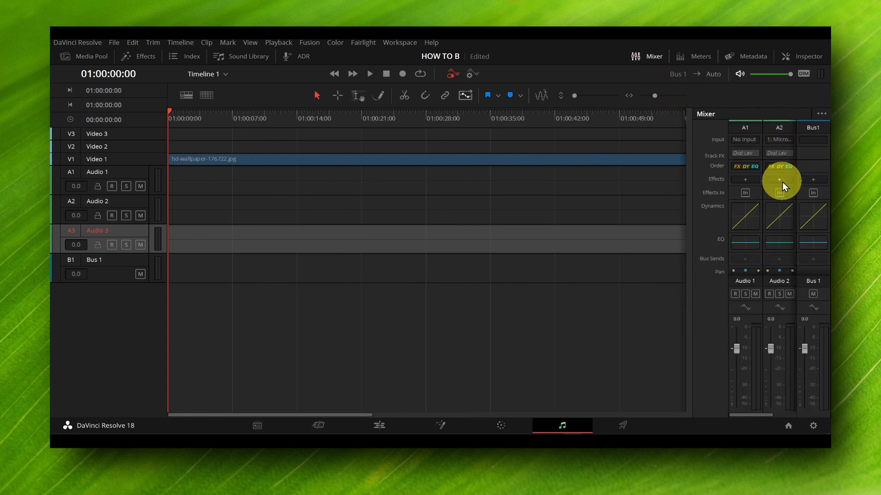
left_click(779, 179)
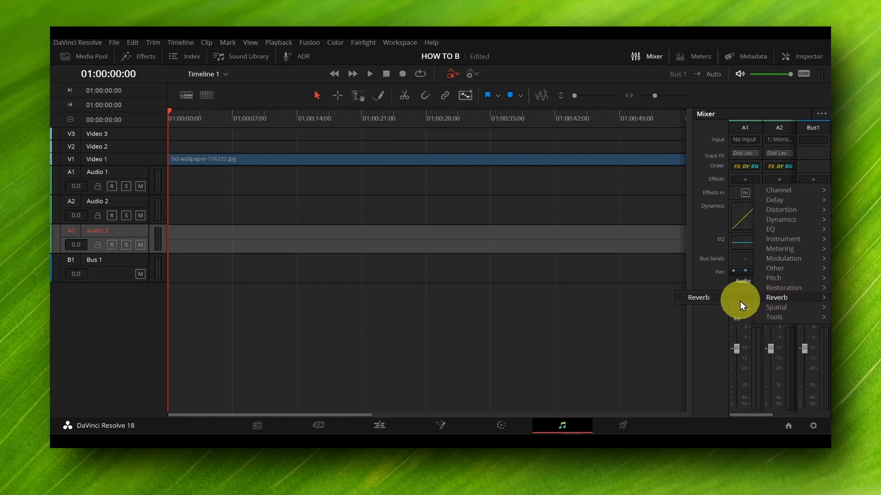
Add a Reverb effect to the Audio 2 channel with its settings window open.
left_click(777, 297)
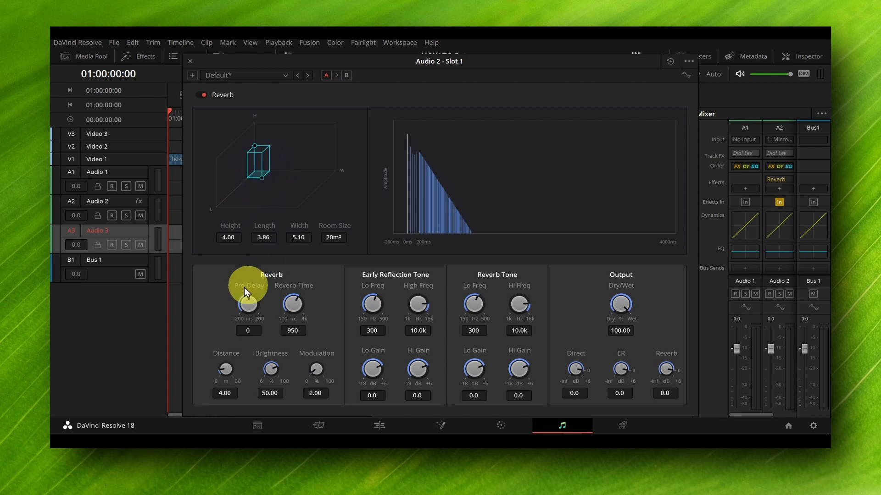
mouse_move(270, 359)
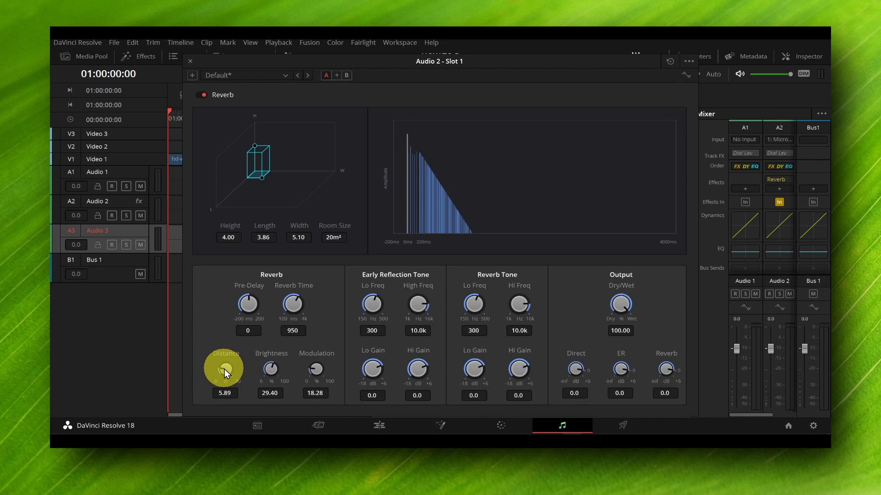
mouse_move(304, 286)
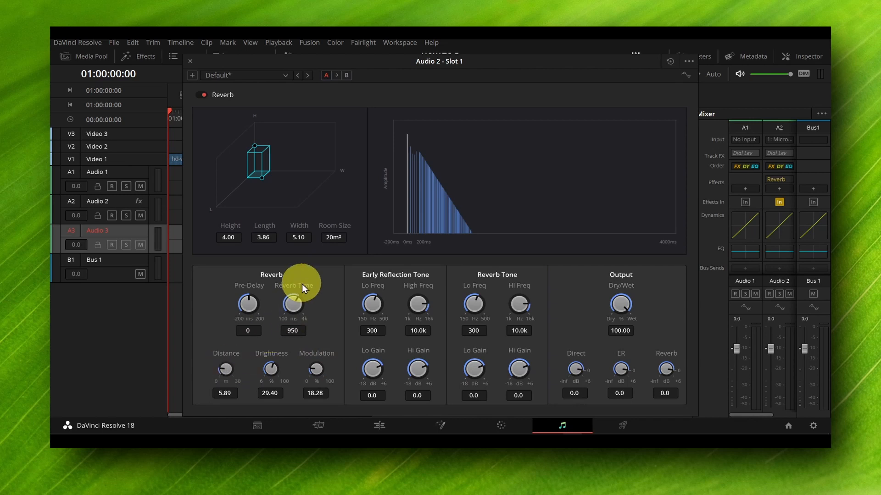
mouse_move(212, 119)
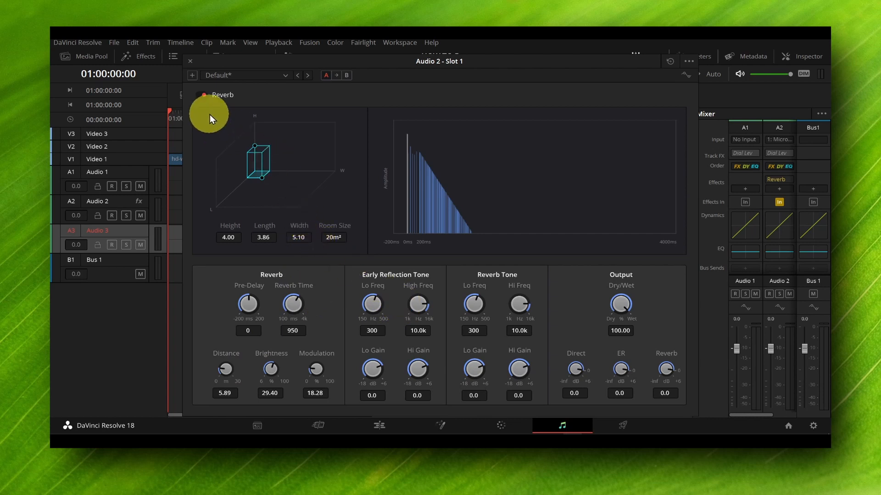
mouse_move(207, 100)
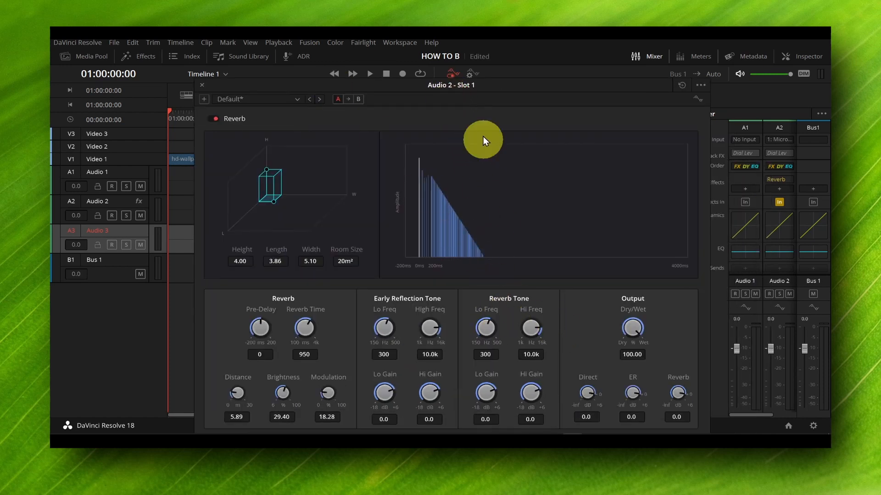
mouse_move(301, 185)
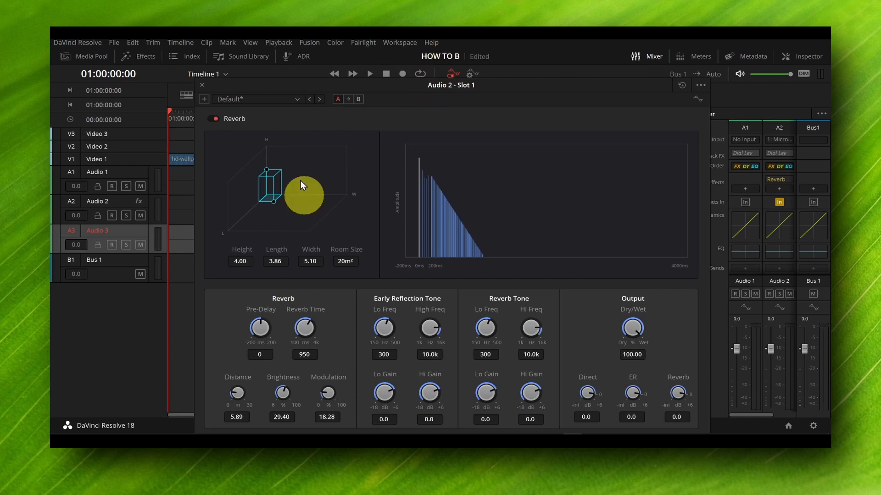